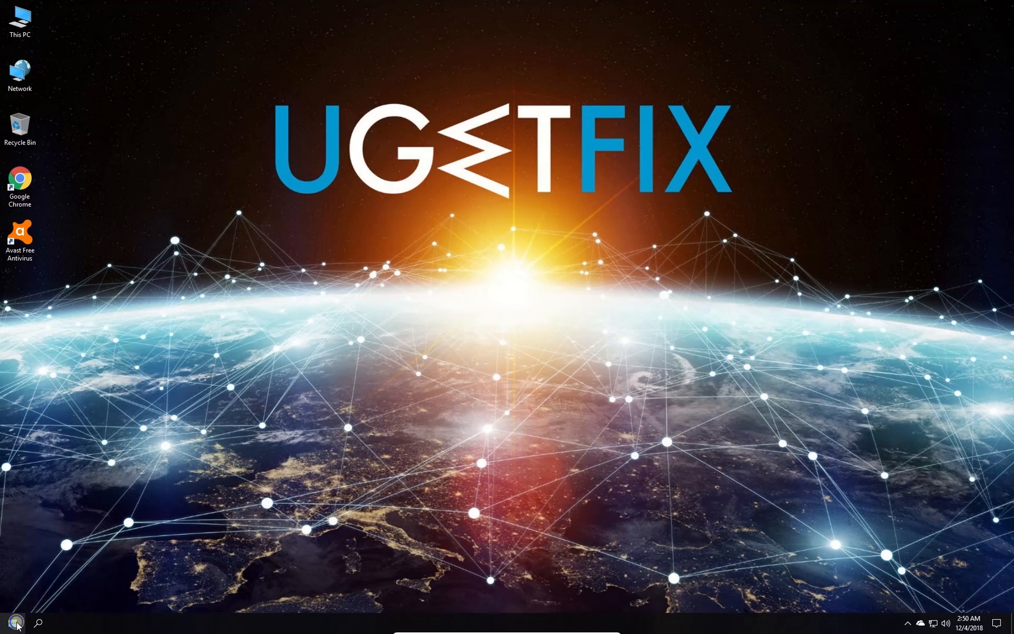
- Reach the network adapter list via Network Connections > Change adapter options
{"action": "right_click", "coordinate": [10, 622]}
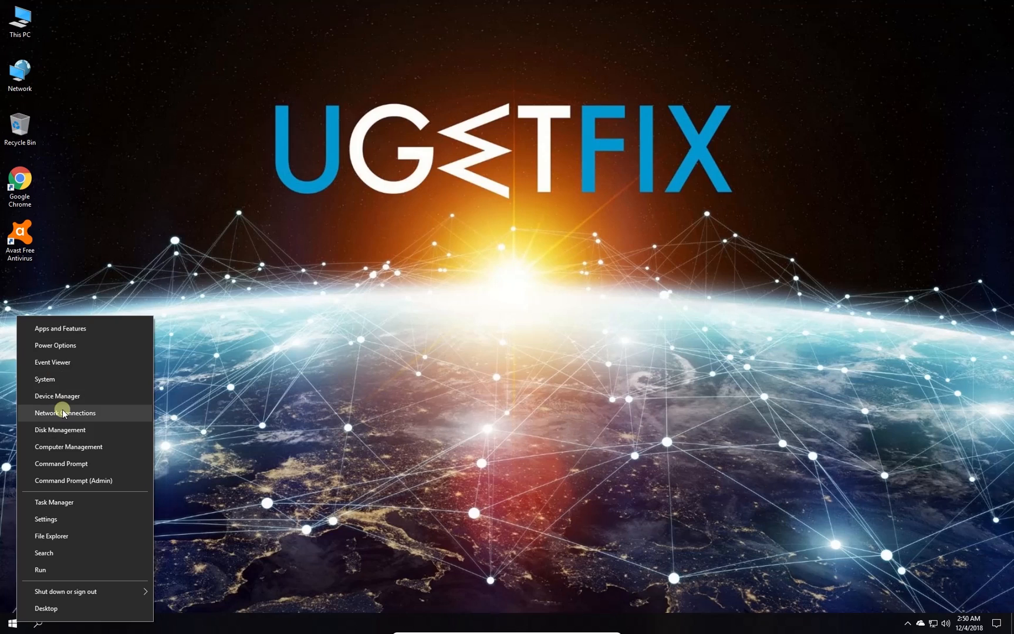
{"action": "left_click", "coordinate": [63, 413]}
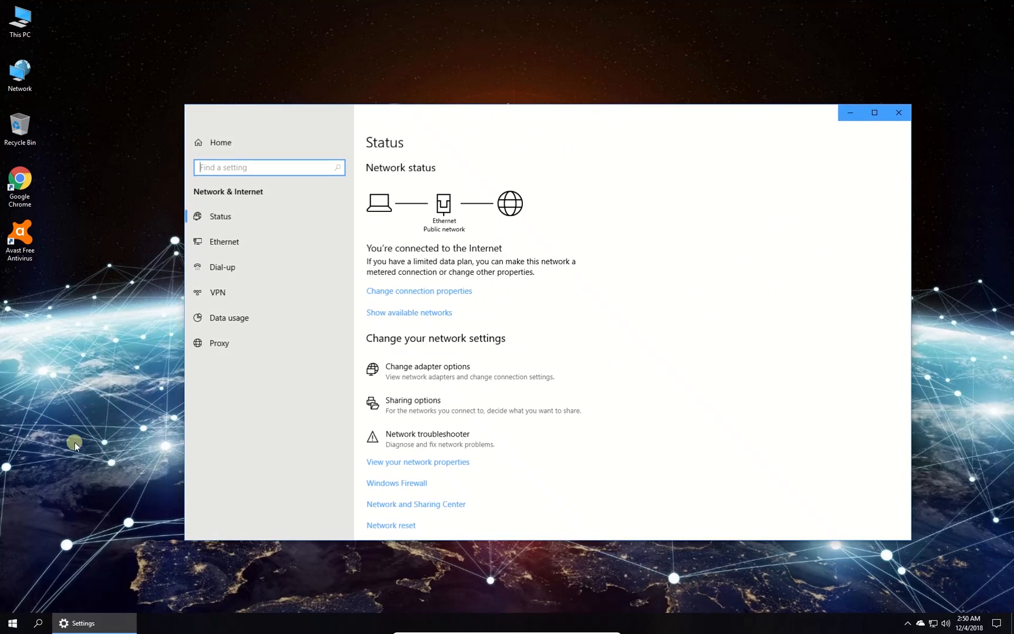
{"action": "left_click", "coordinate": [437, 377]}
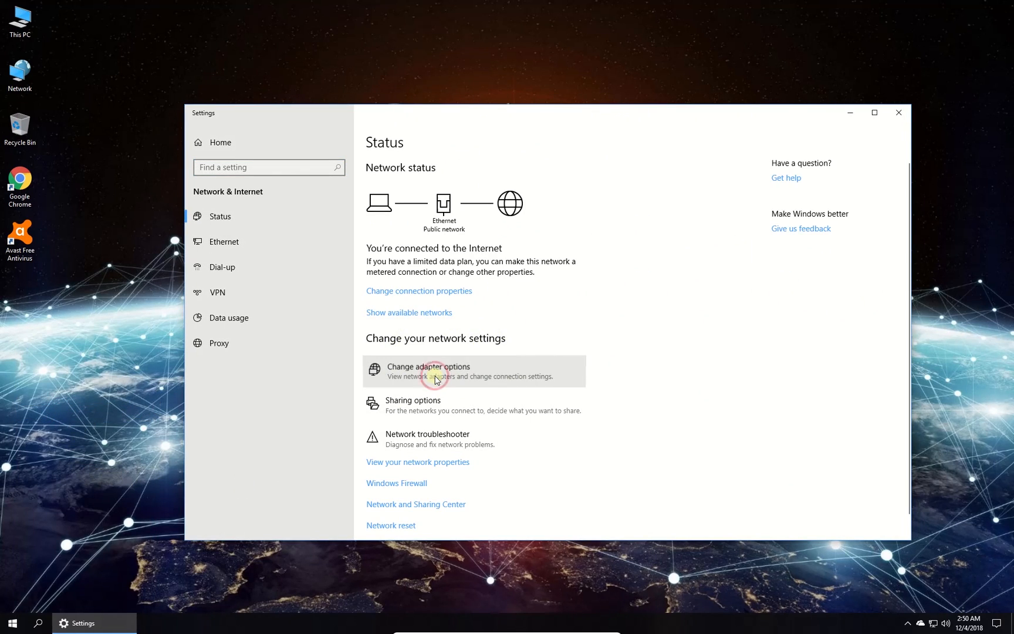
{"action": "left_click", "coordinate": [436, 375]}
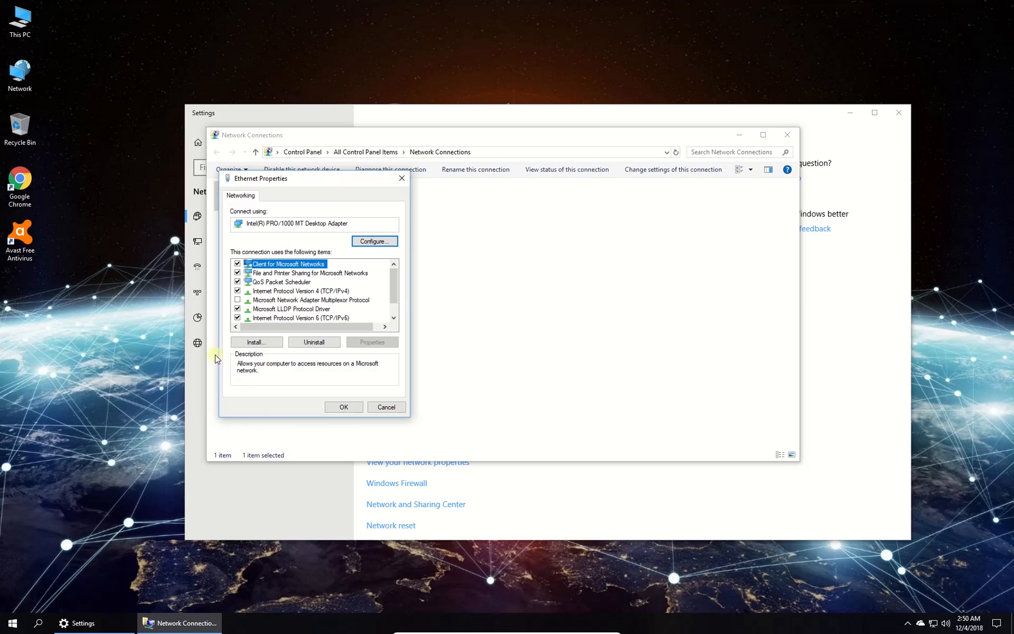
- Set the Ethernet adapter's IPv4 DNS servers manually to 8.8.8.8 and 8.8.4.4
{"action": "double_click", "coordinate": [288, 291]}
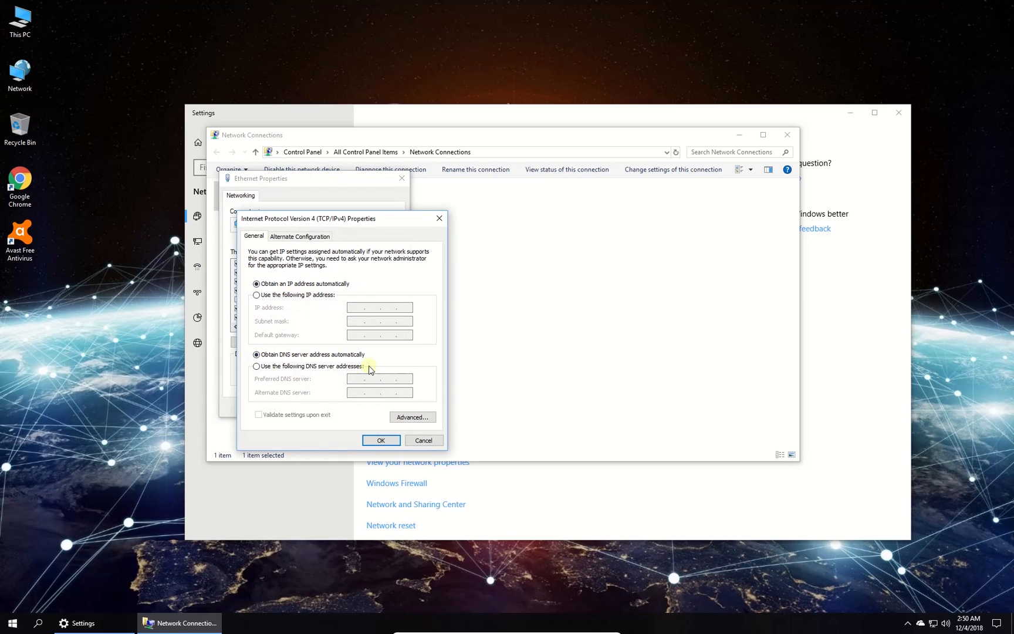
{"action": "left_click", "coordinate": [257, 366]}
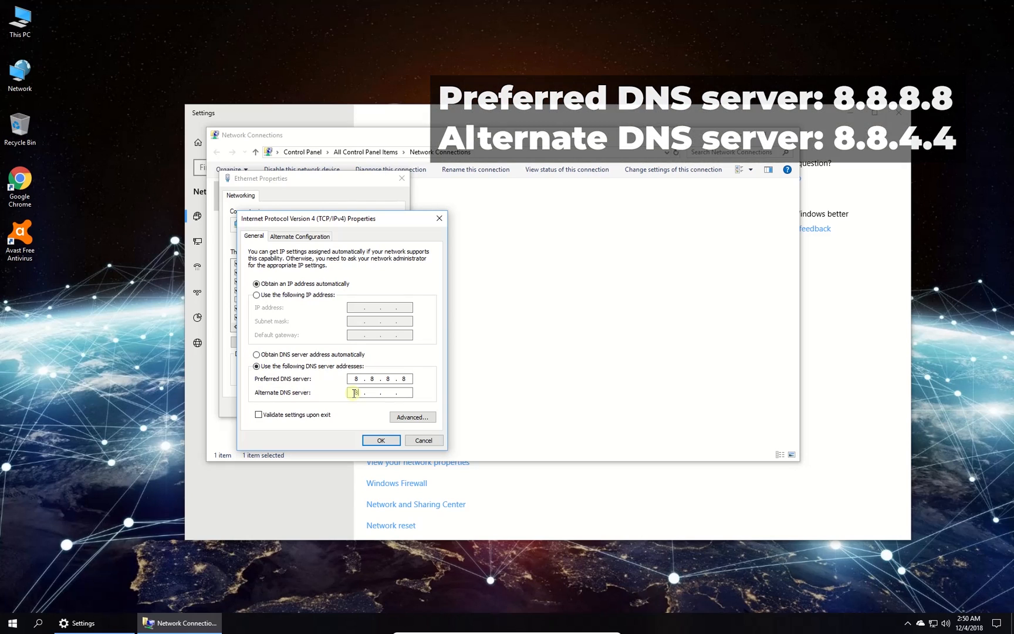
{"action": "type", "text": "8.8.4.4"}
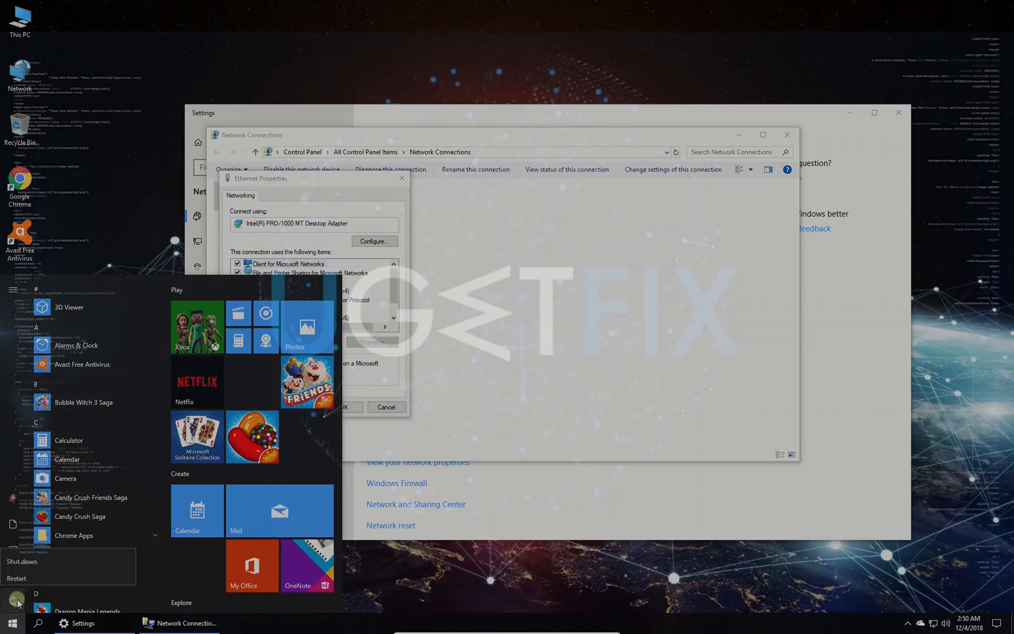
- Restart the computer from the Start power options to apply the DNS change
{"action": "right_click", "coordinate": [9, 619]}
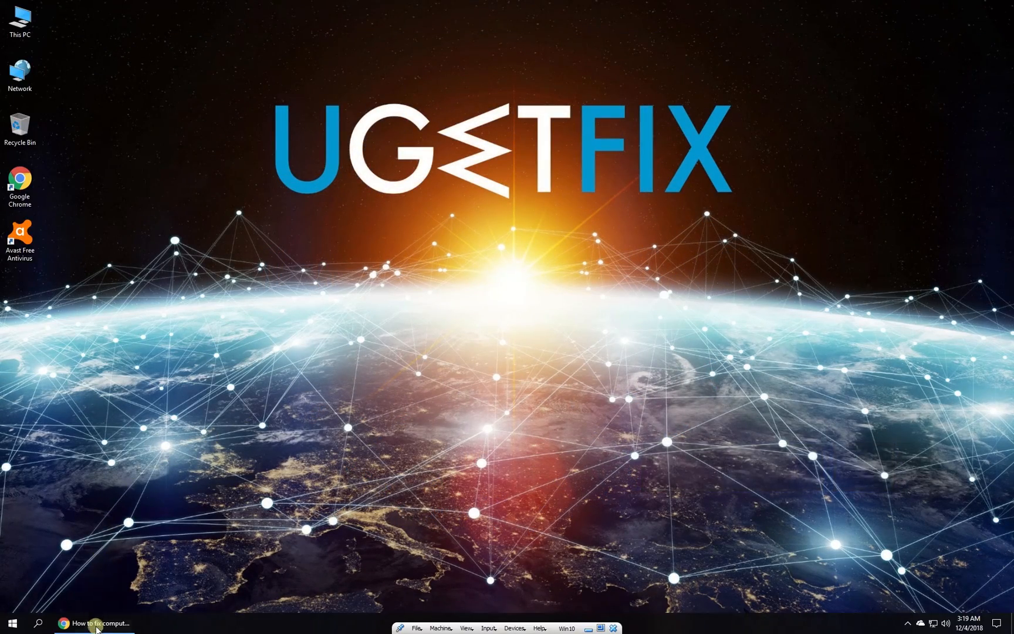
- Clear Chrome's all-time browsing history, cookies and cached images and files
{"action": "left_click", "coordinate": [96, 622]}
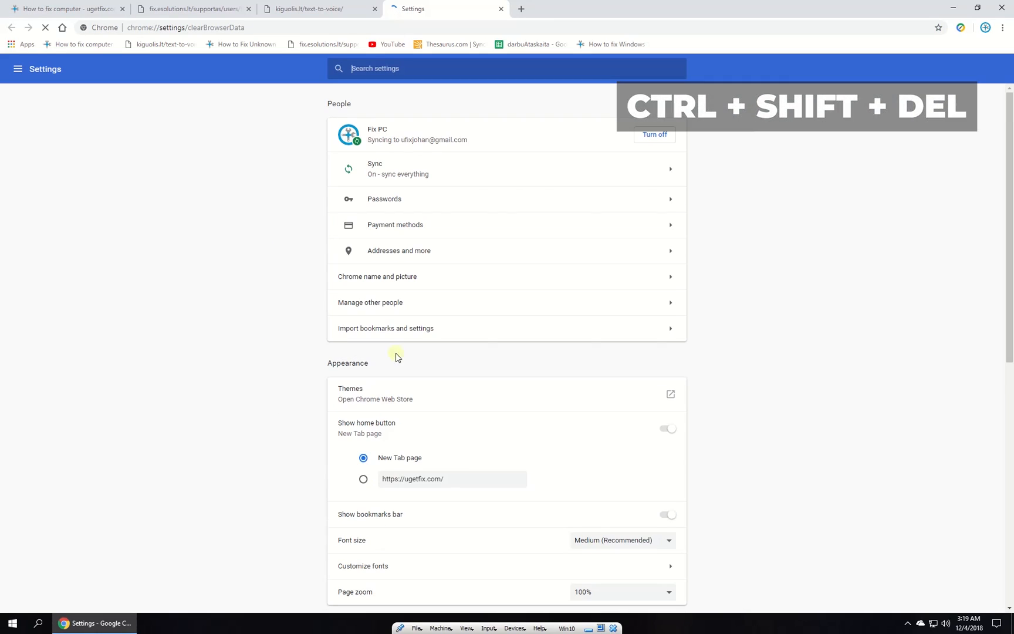
{"action": "left_click", "coordinate": [474, 230]}
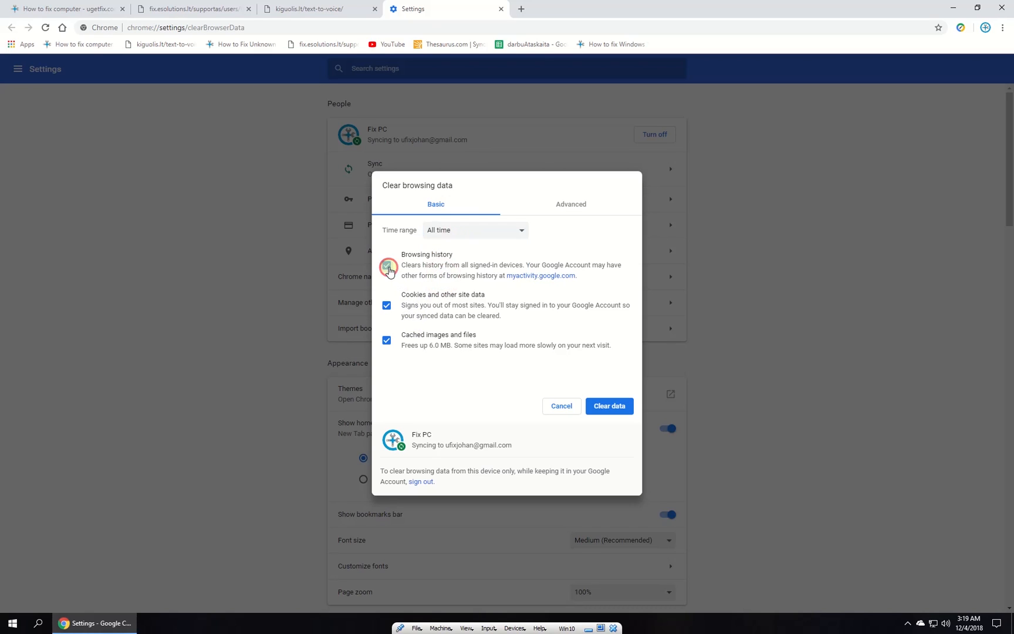
{"action": "left_click", "coordinate": [609, 406]}
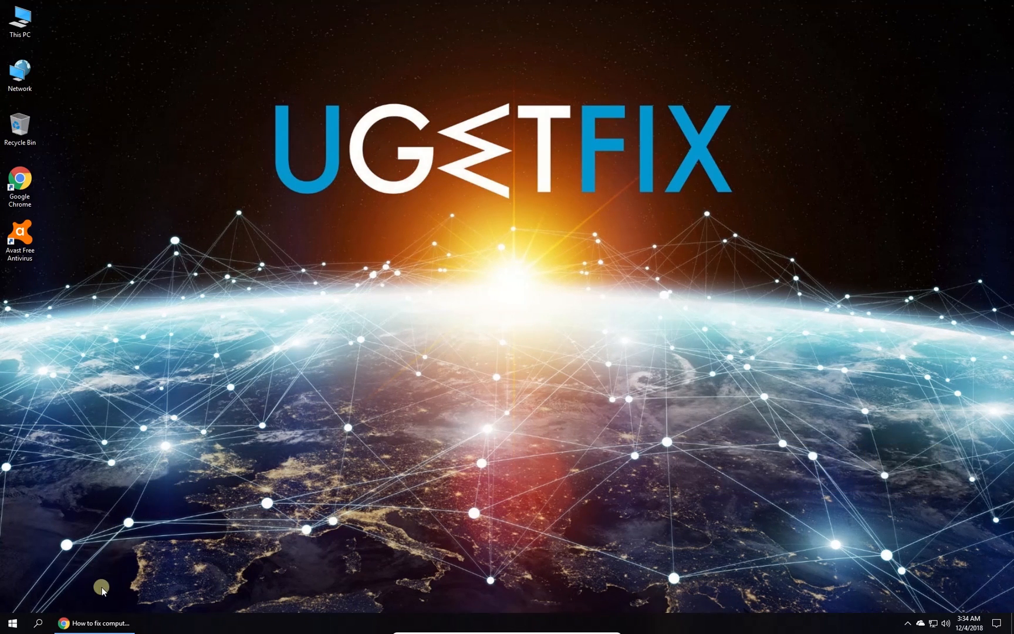
- In Chrome's advanced settings, switch off 'Use a prediction service to load pages more quickly'
{"action": "left_click", "coordinate": [59, 623]}
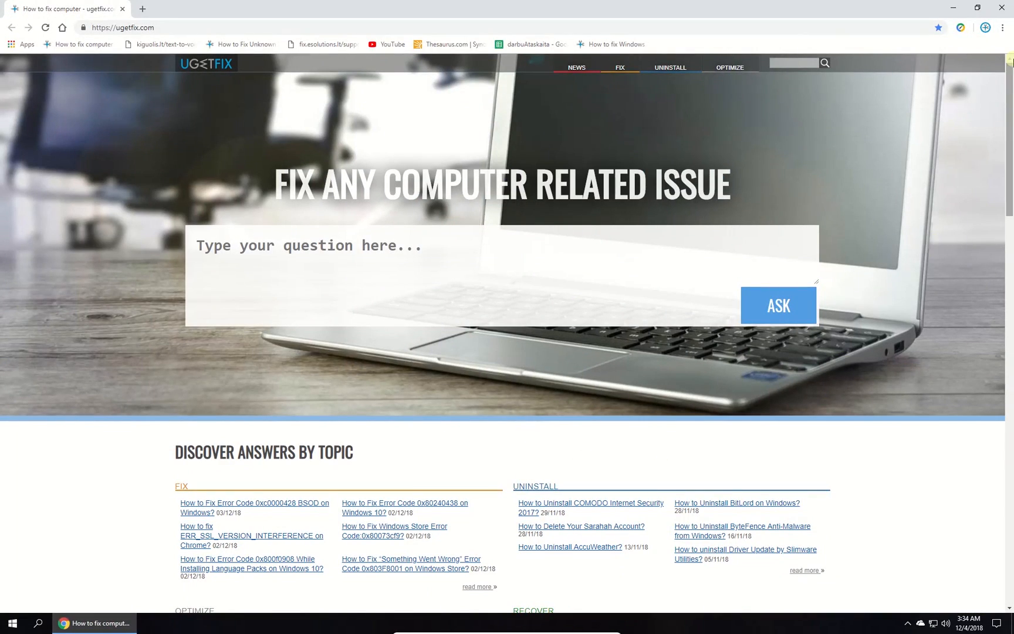
{"action": "left_click", "coordinate": [1004, 27]}
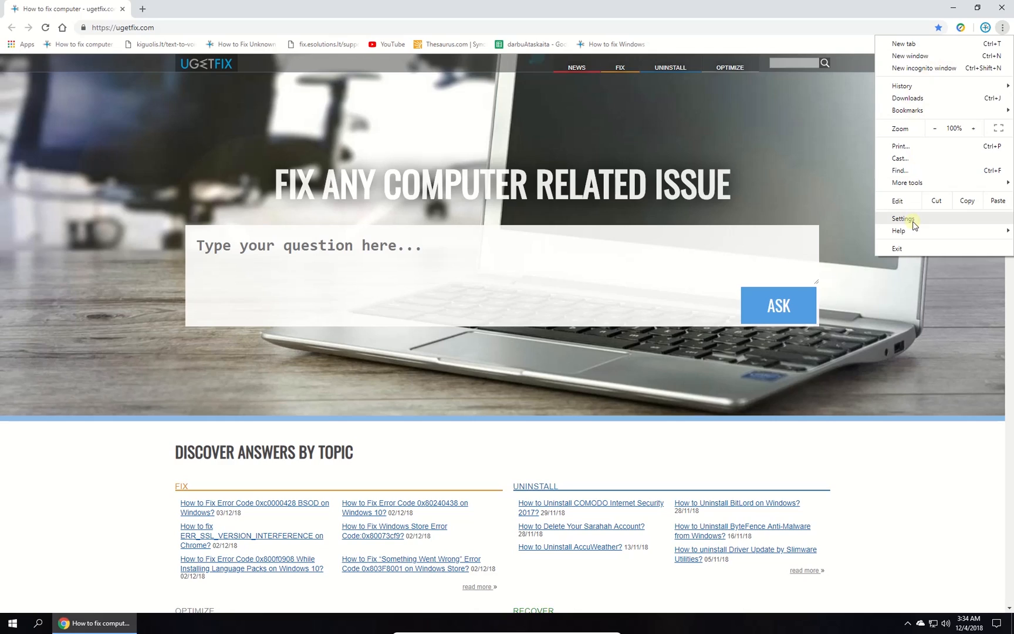
{"action": "left_click", "coordinate": [905, 218]}
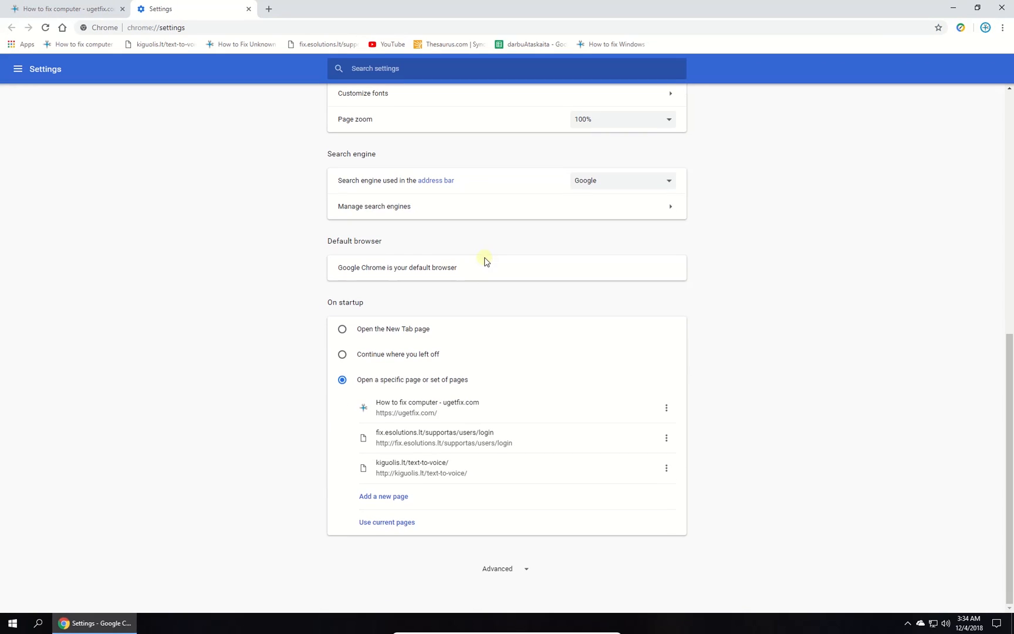
{"action": "left_click", "coordinate": [498, 569]}
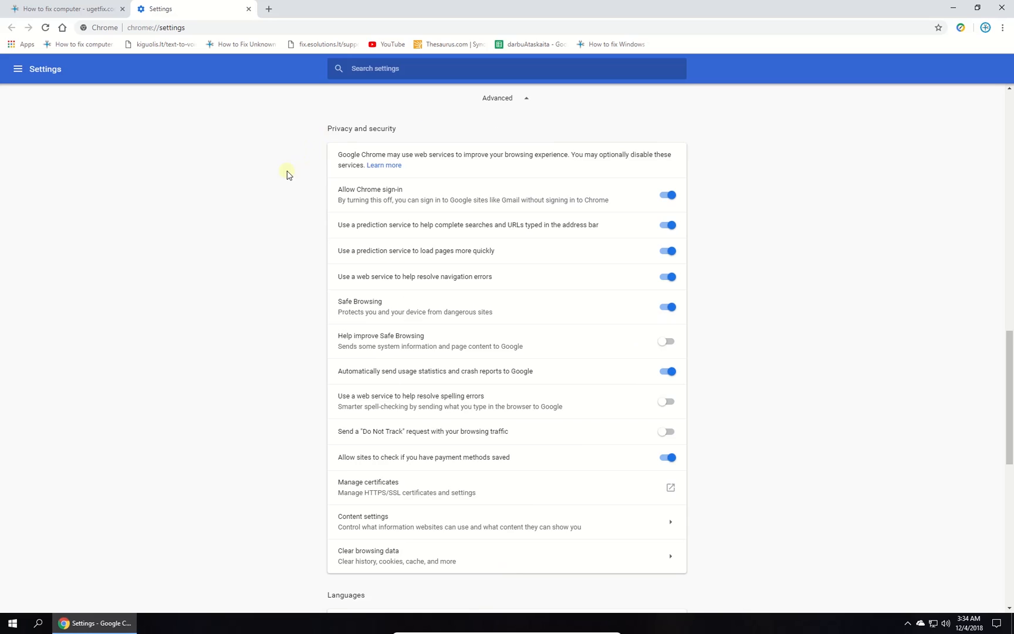
{"action": "scroll", "scroll_direction": "down", "scroll_amount": 3}
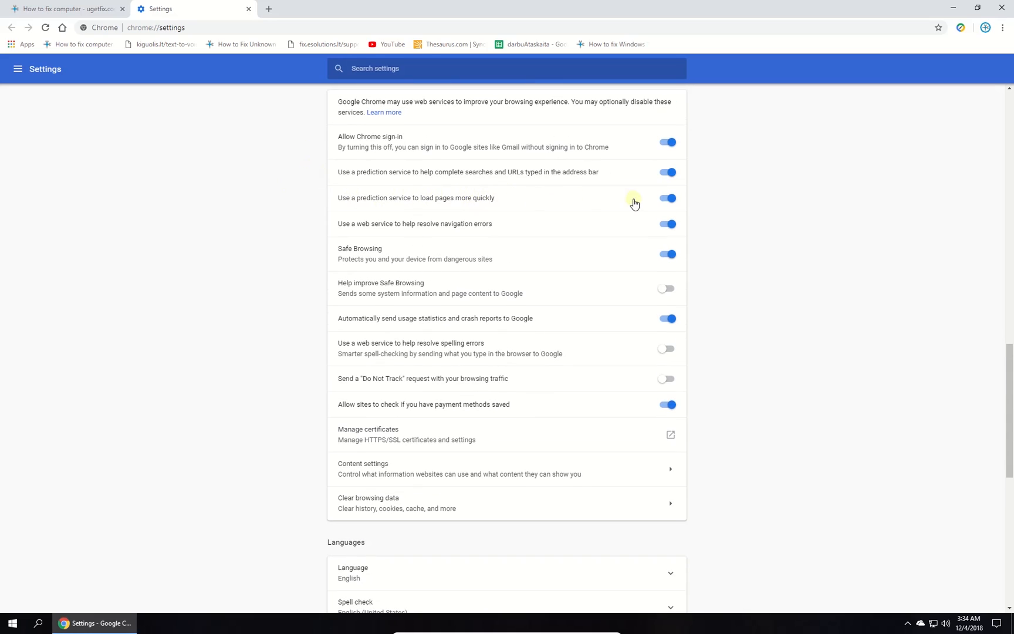
{"action": "left_click", "coordinate": [667, 198]}
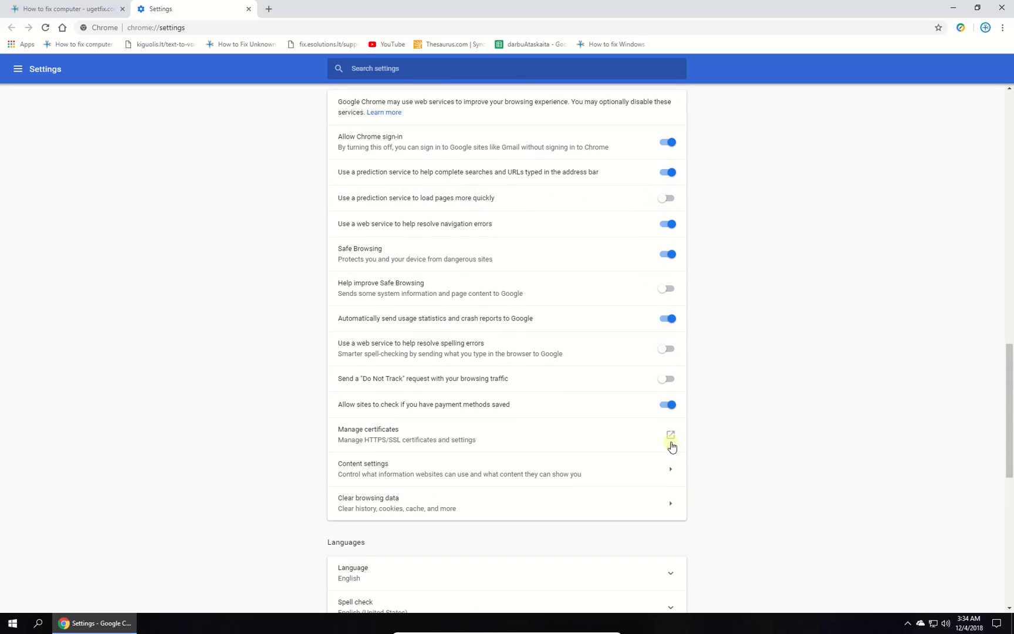